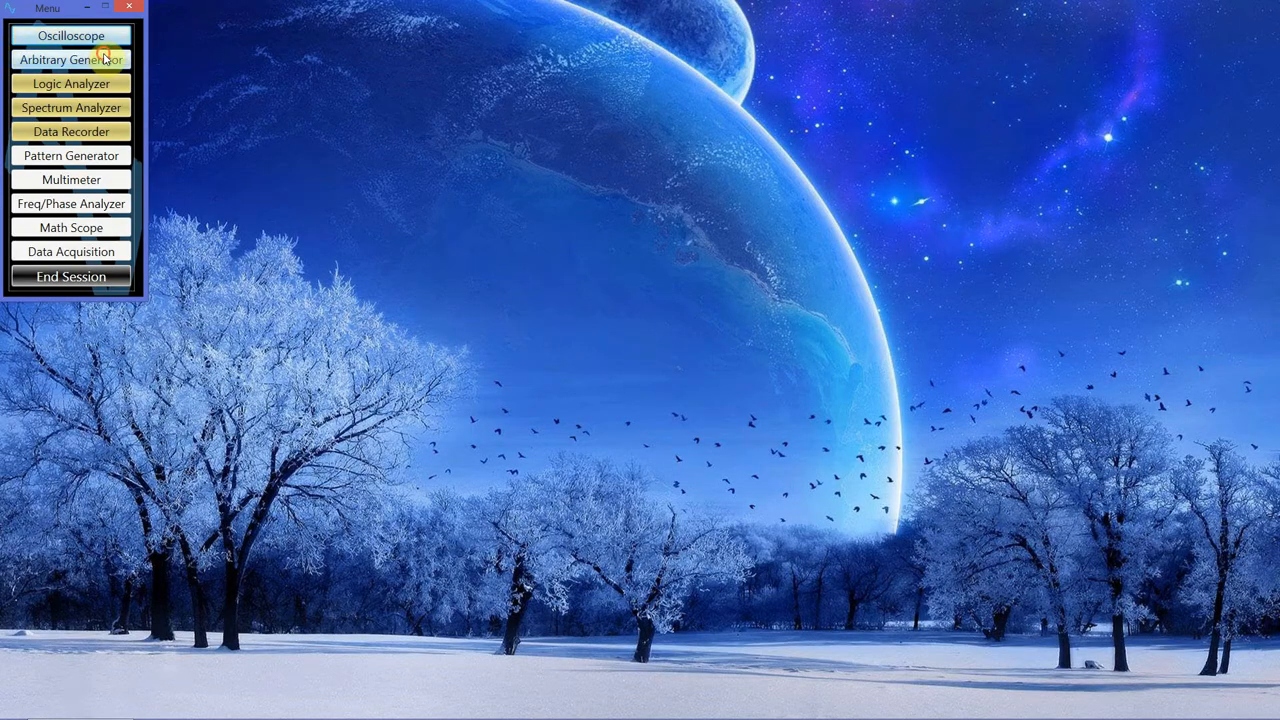
Launch the Arbitrary Generator window from the SG884 Menu
click(70, 60)
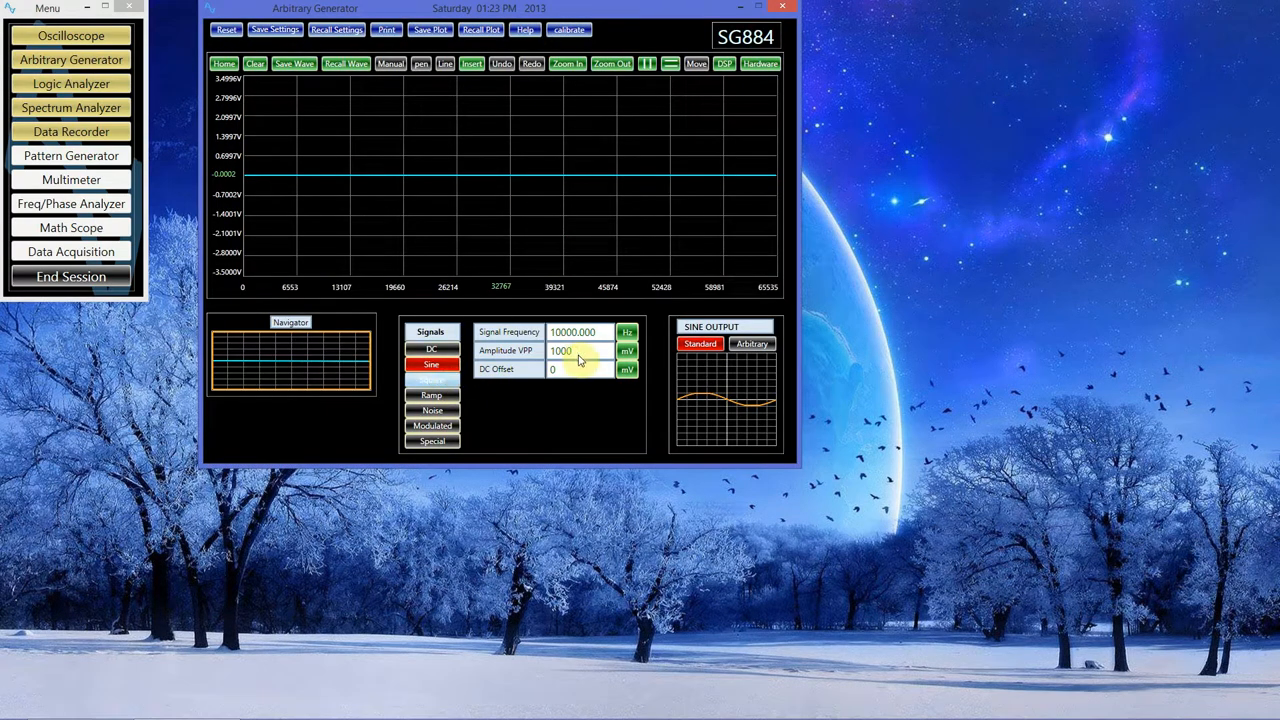
Select Square waveform and set amplitude to 3000 mV VPP, keeping 50% duty cycle
click(432, 380)
text(1)
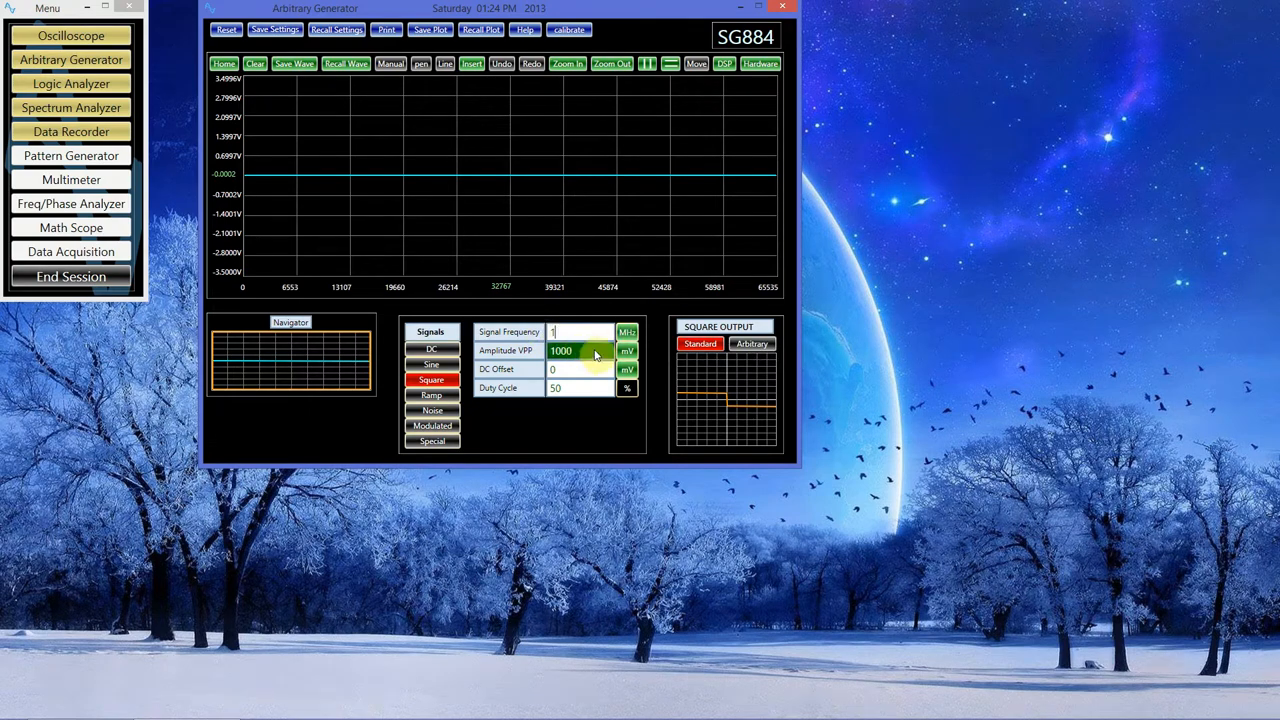
text(3)
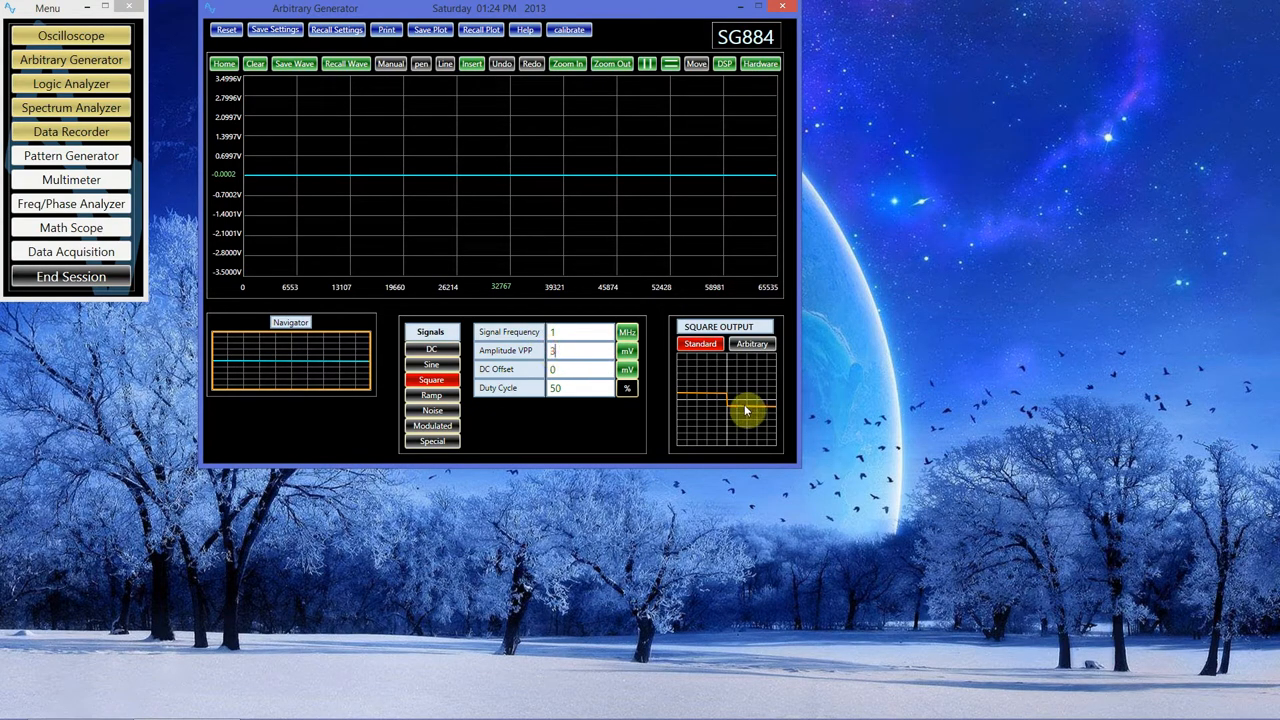
text(000)
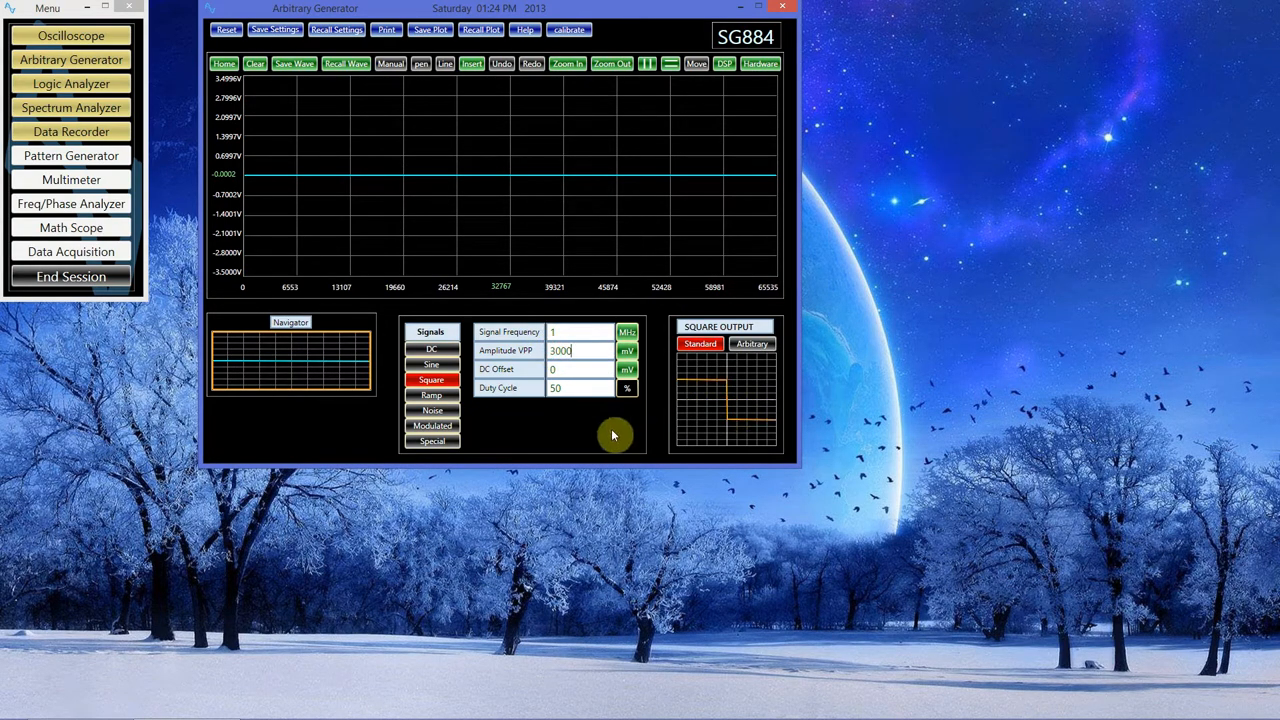